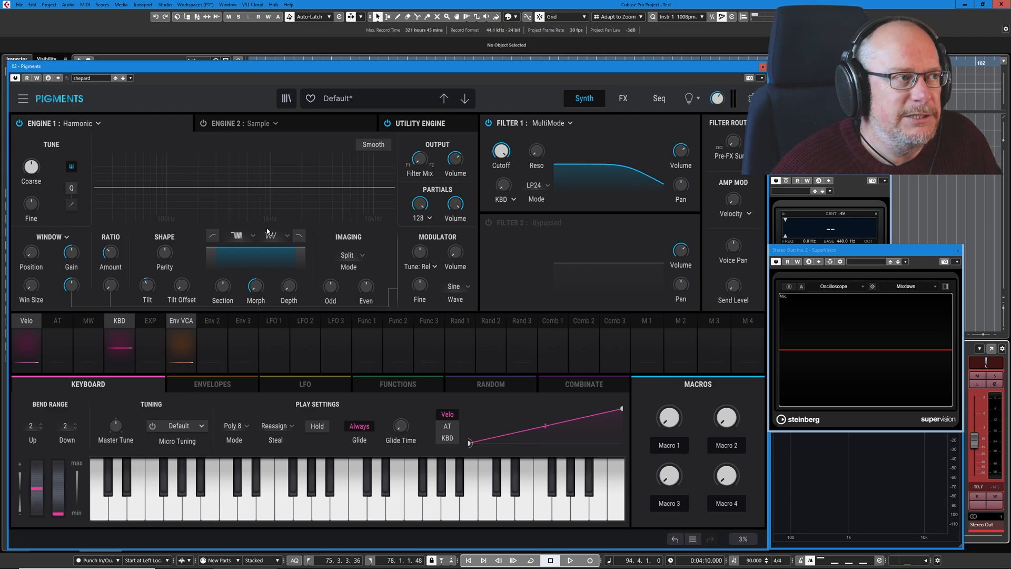
mouse_move(188, 265)
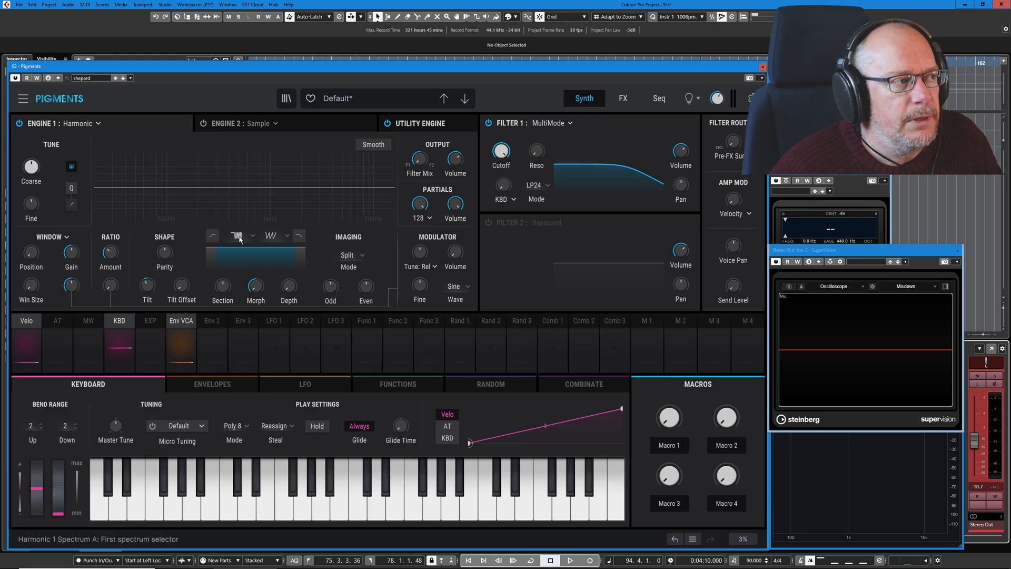
Choose a new Spectrum A shape from the grid, replacing the default comb.
click(237, 234)
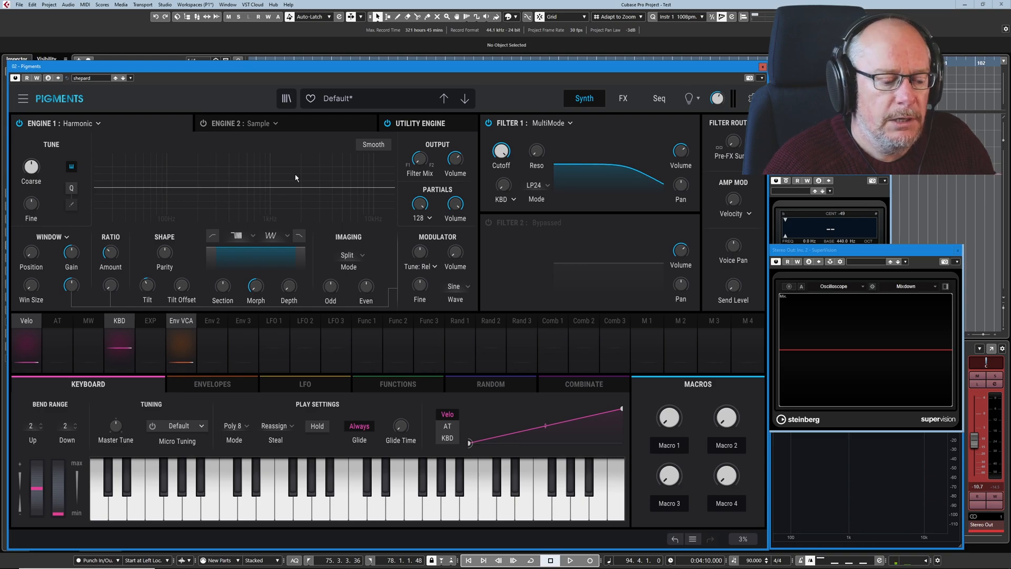
mouse_move(275, 219)
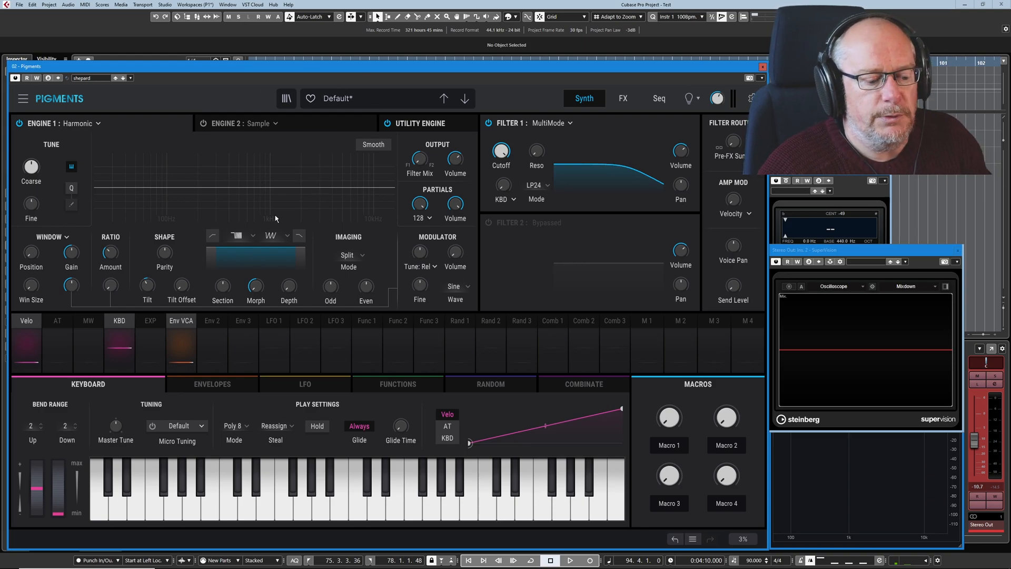
mouse_move(187, 191)
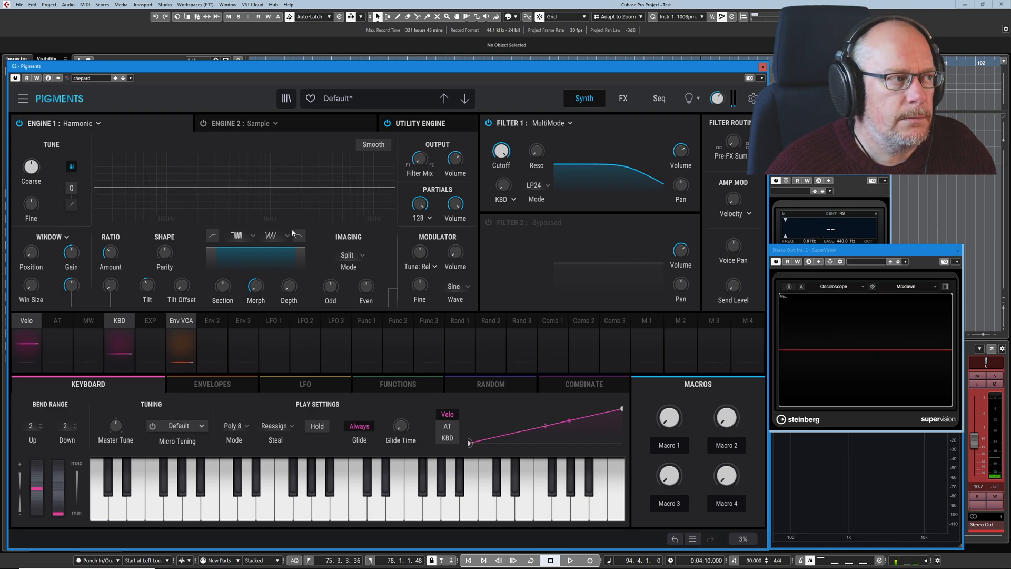
click(244, 235)
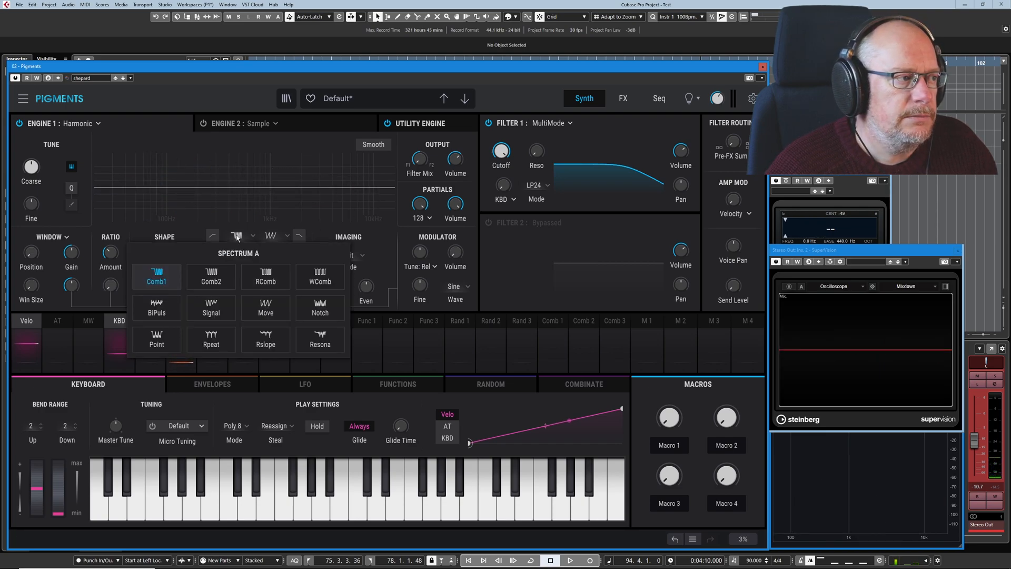
click(237, 233)
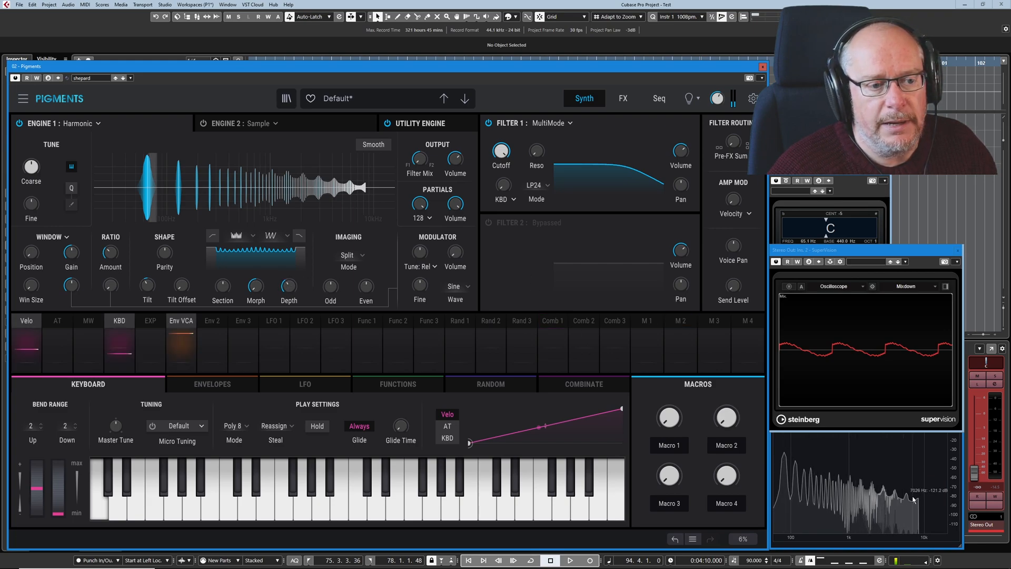
mouse_move(903, 493)
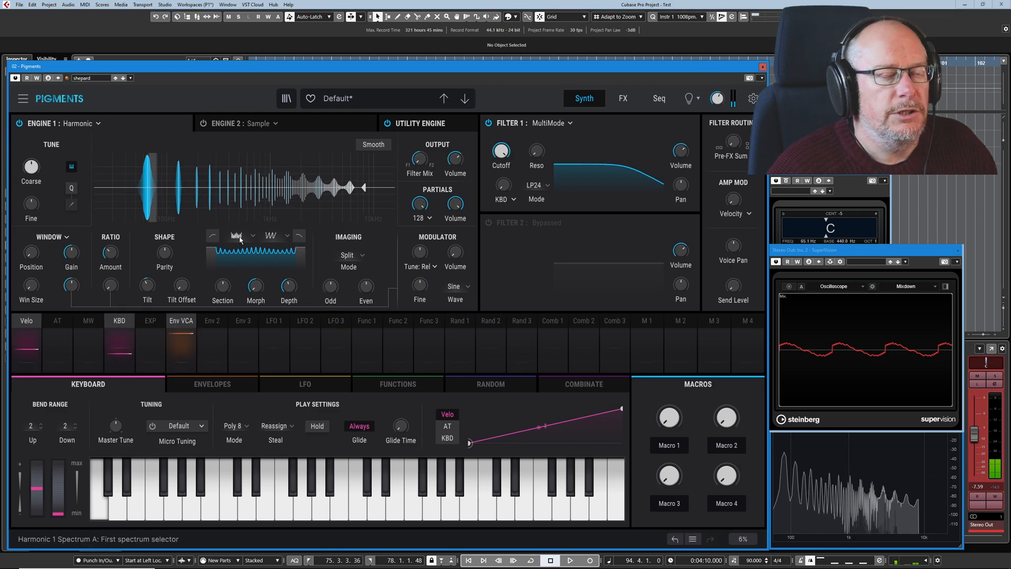
Bring up the Spectrum B shape choices for the Harmonic engine.
click(288, 235)
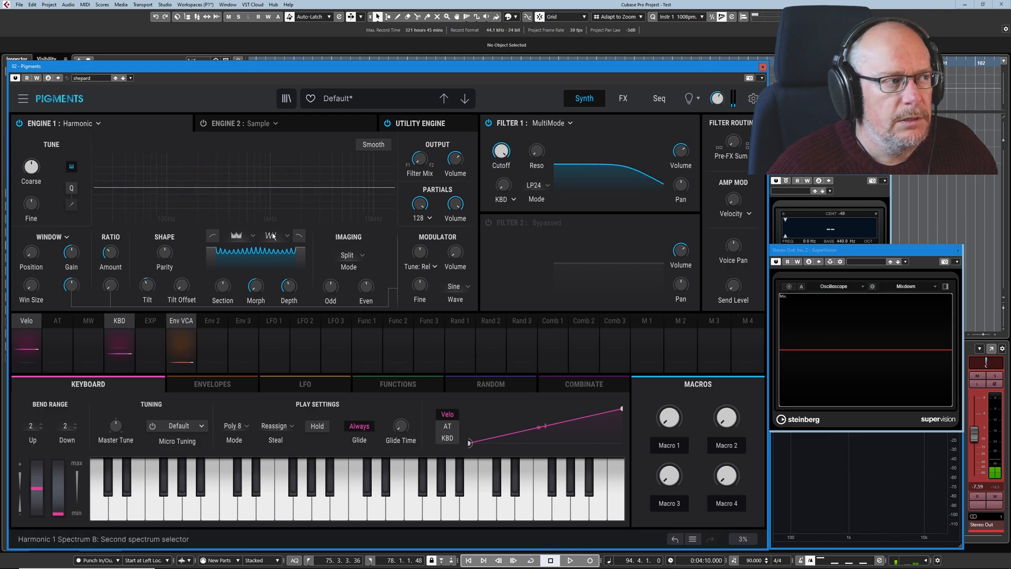
click(271, 235)
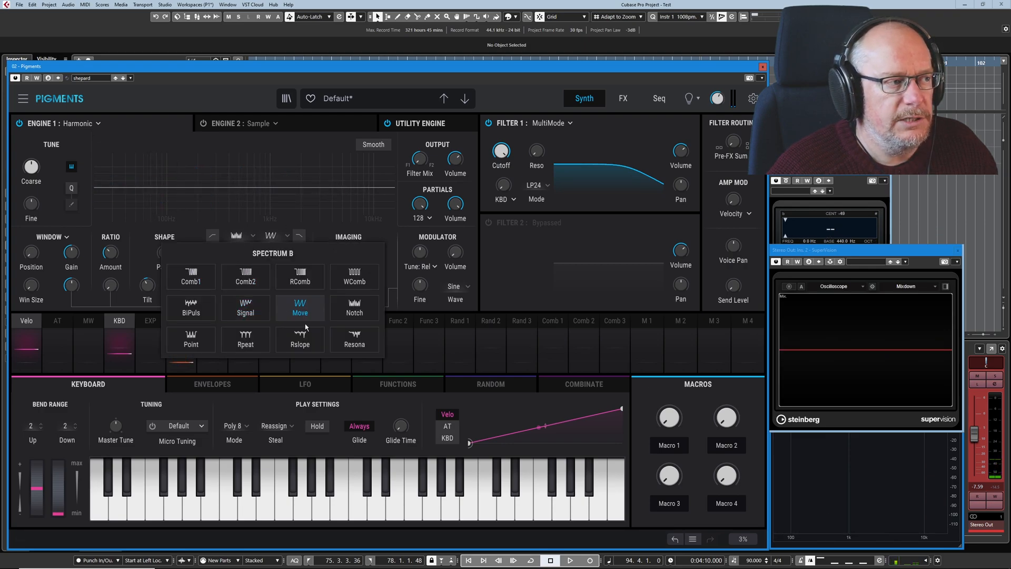
mouse_move(308, 294)
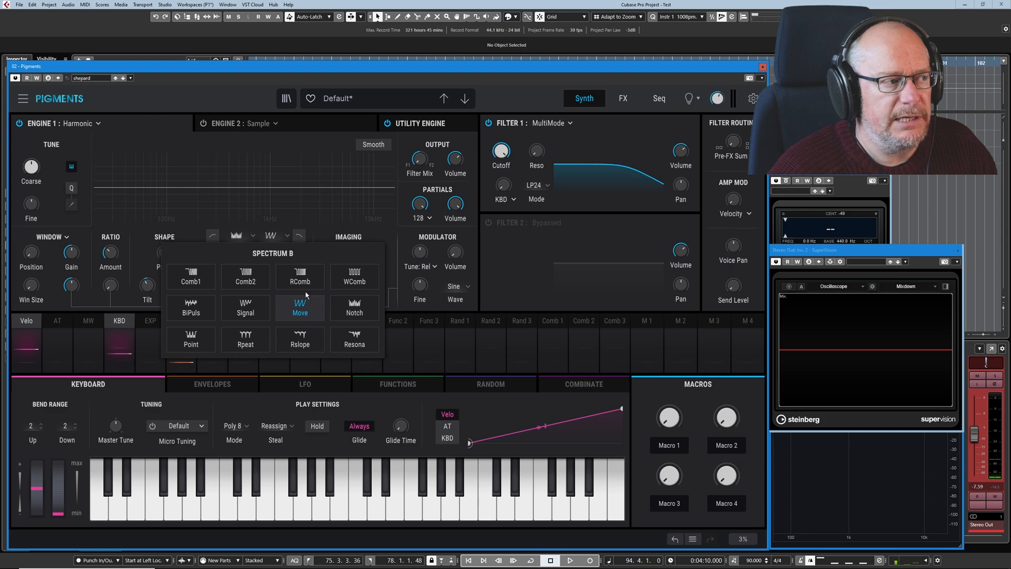
mouse_move(353, 213)
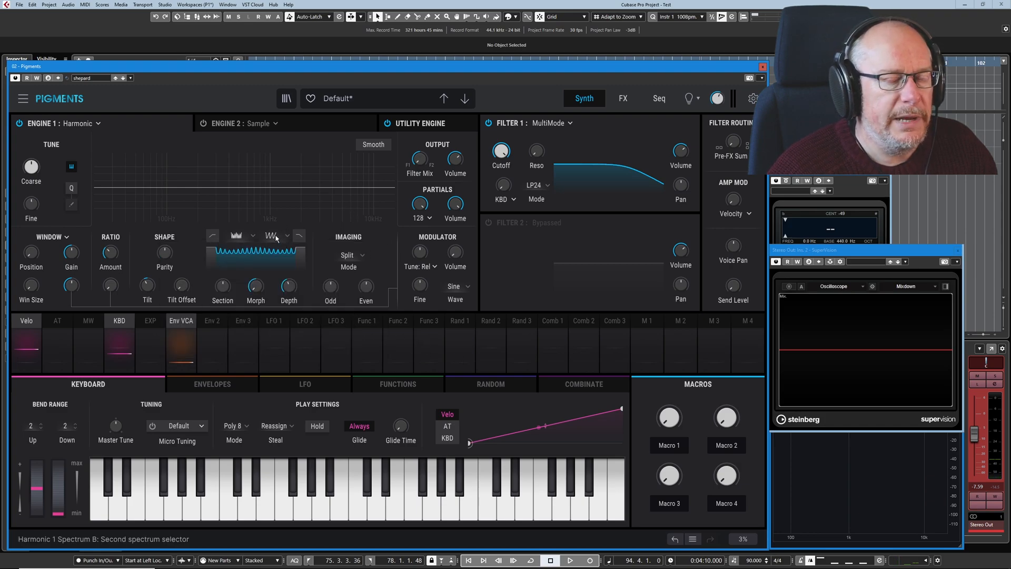
mouse_move(255, 286)
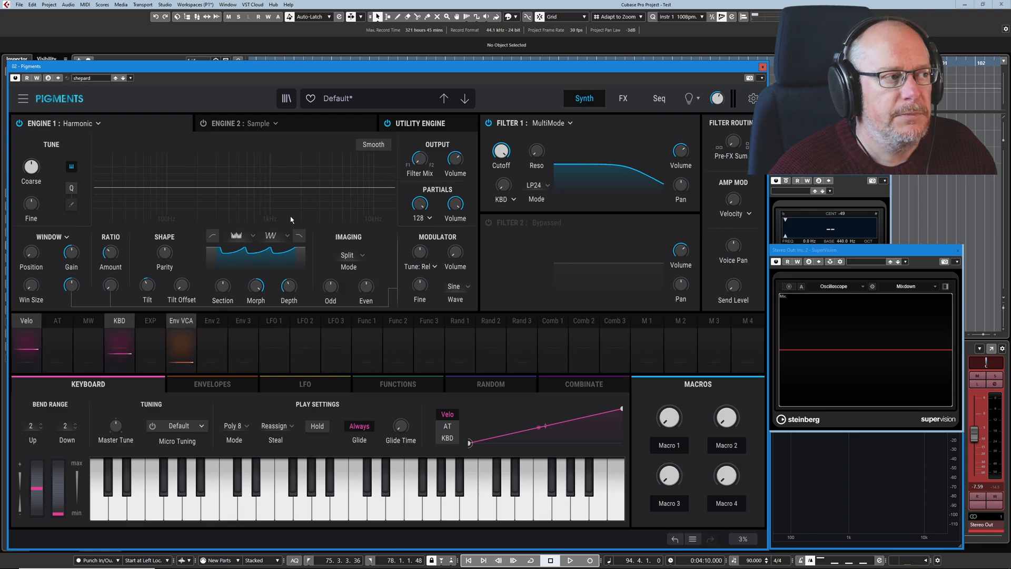
mouse_move(301, 277)
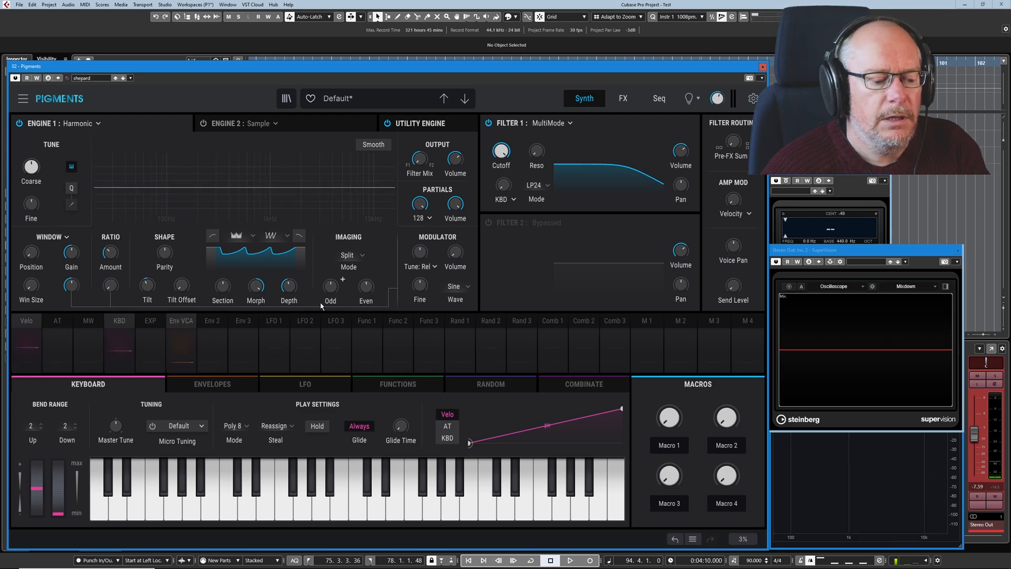
mouse_move(254, 286)
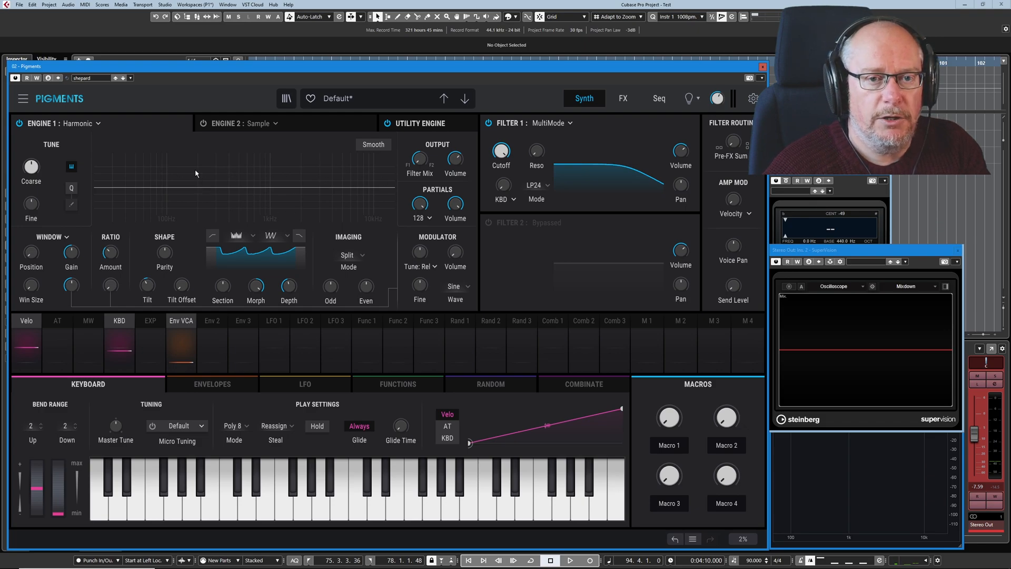
mouse_move(219, 233)
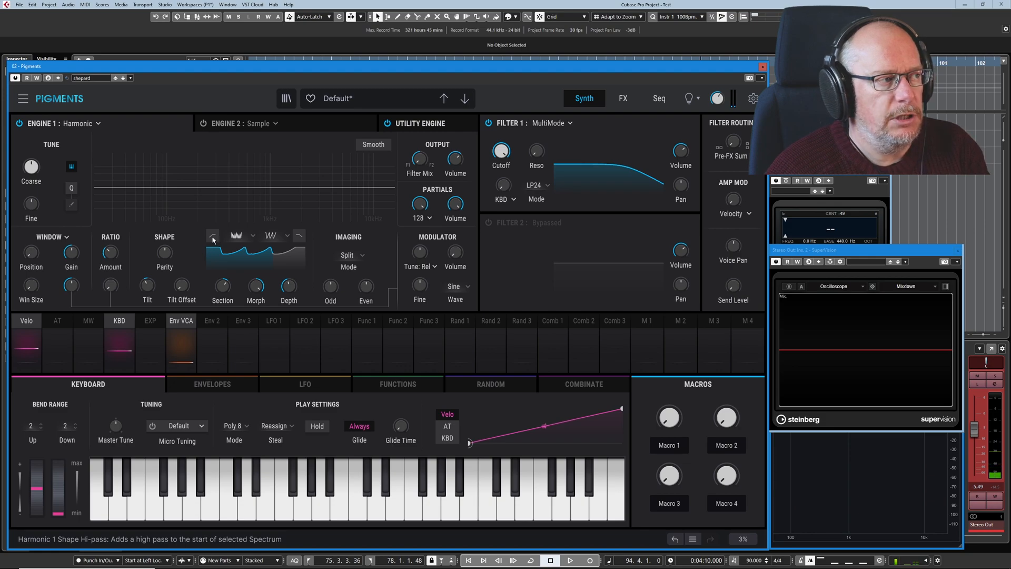
Try a high-pass slope on the spectrum, then replace it with a low-pass slope.
click(213, 235)
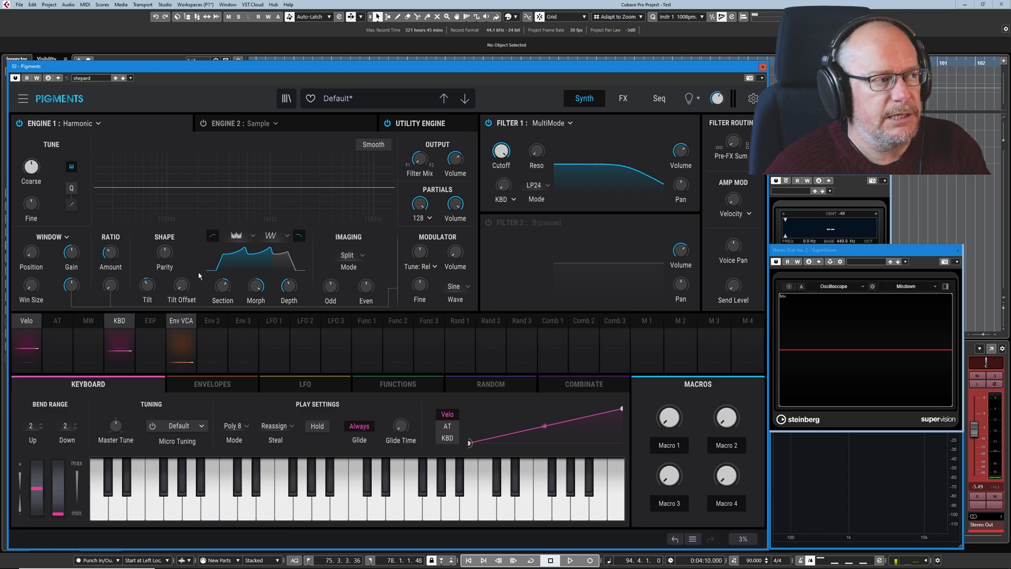
mouse_move(274, 249)
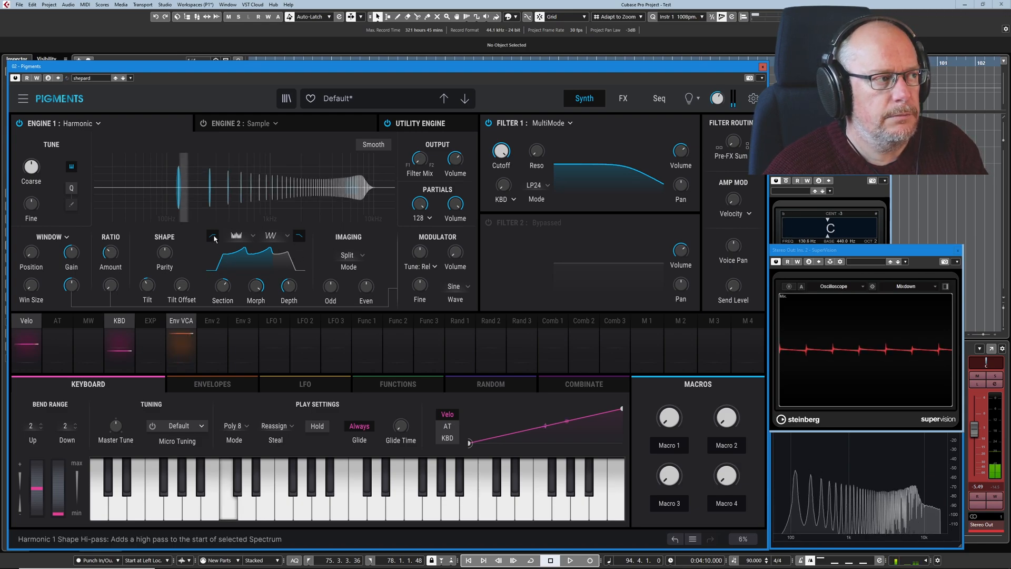
click(298, 235)
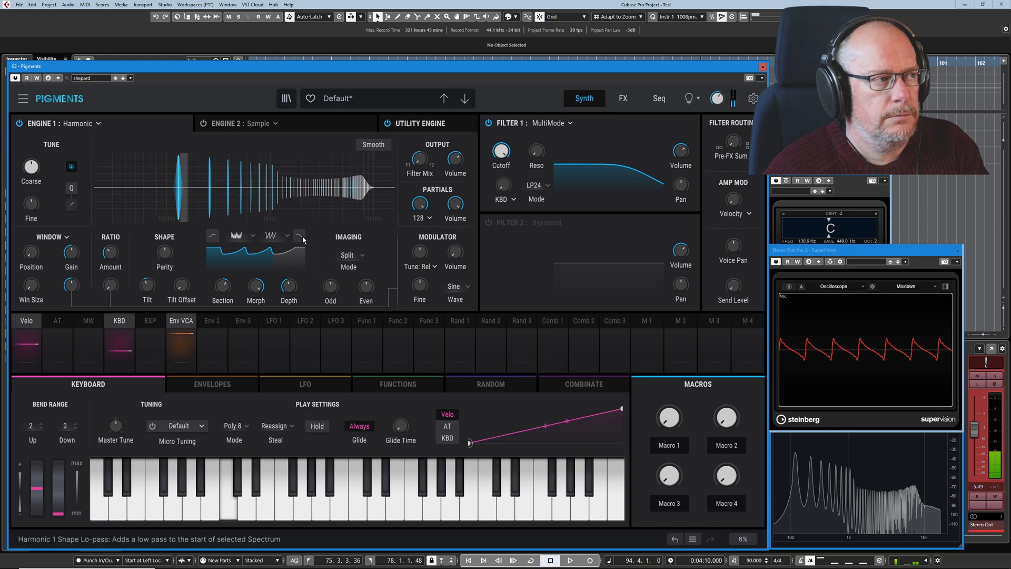
click(213, 235)
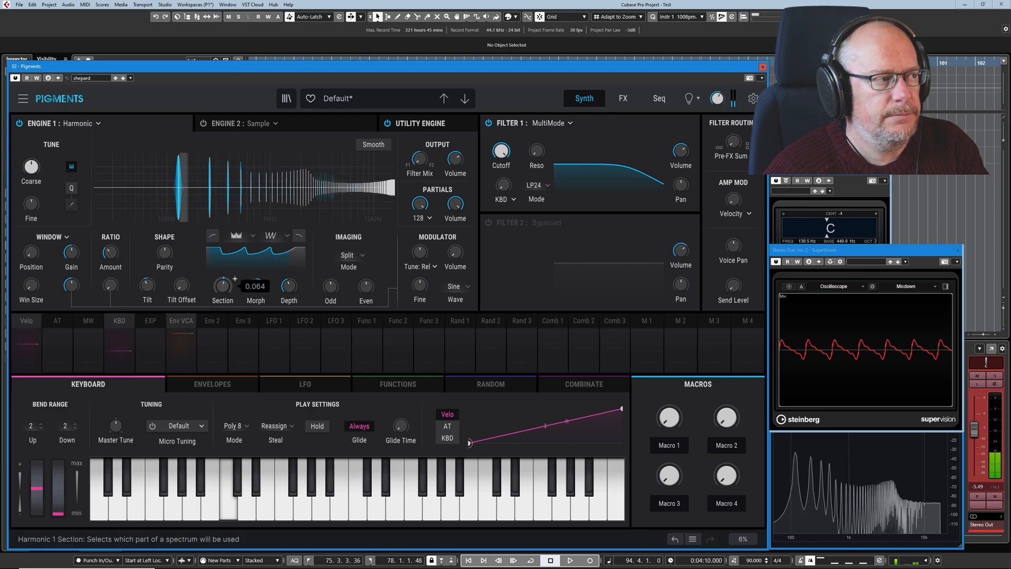
click(298, 235)
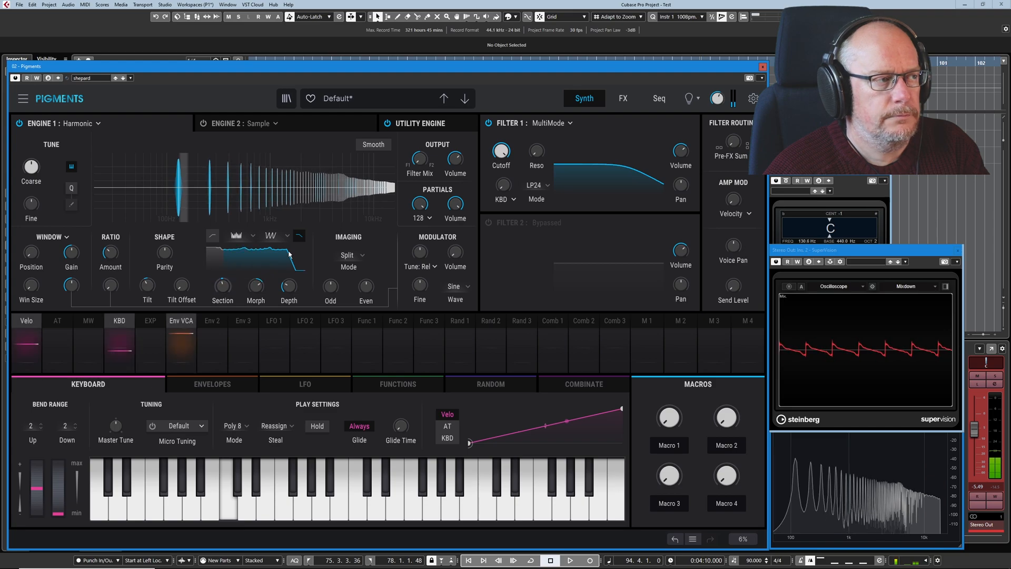
Shift the spectrum Section down to about -0.216.
drag(289, 284, 288, 271)
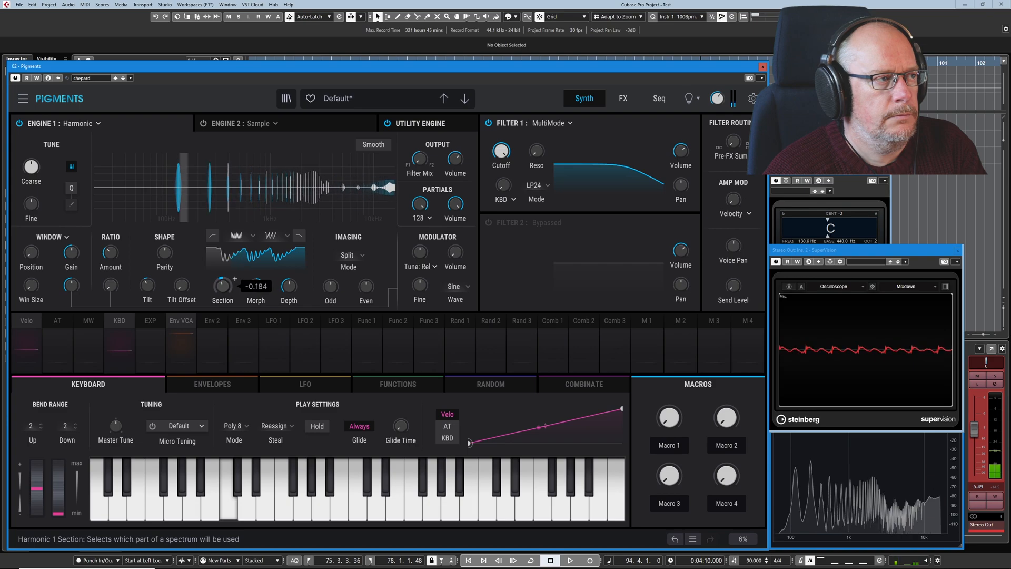
click(222, 286)
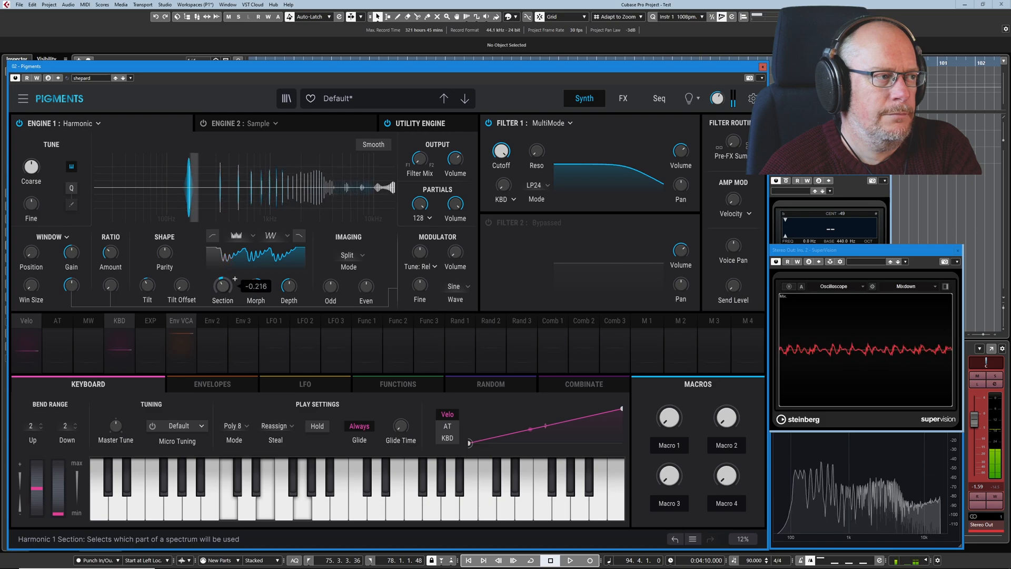
click(255, 287)
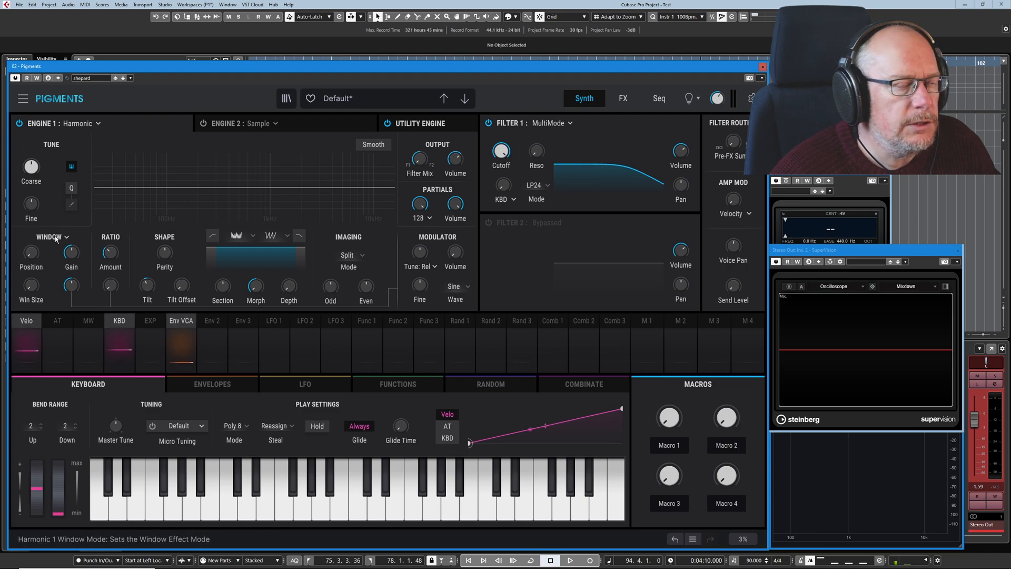
Check the window effect mode choices, leaving the flat spectrum sounding.
click(50, 236)
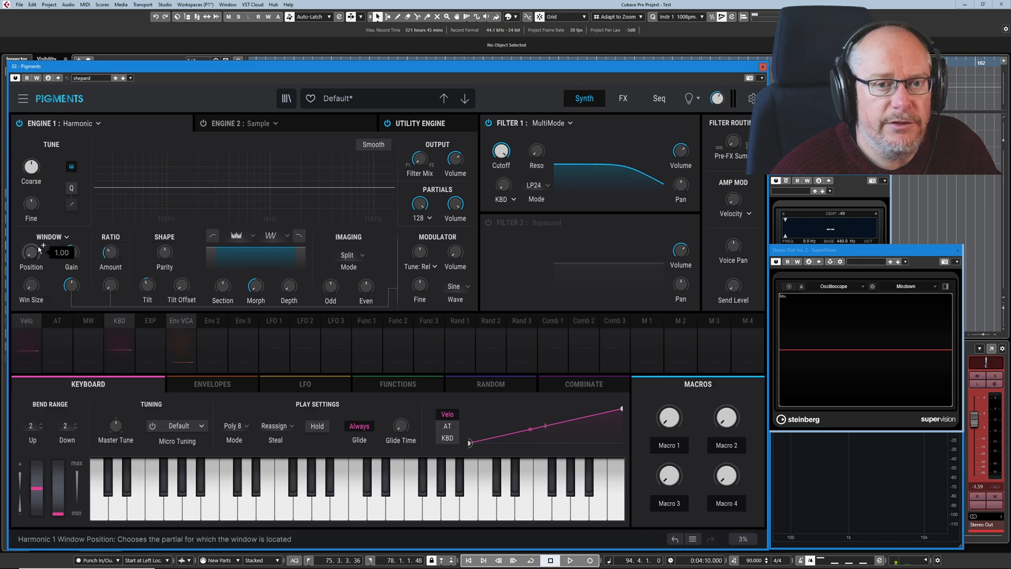
click(51, 237)
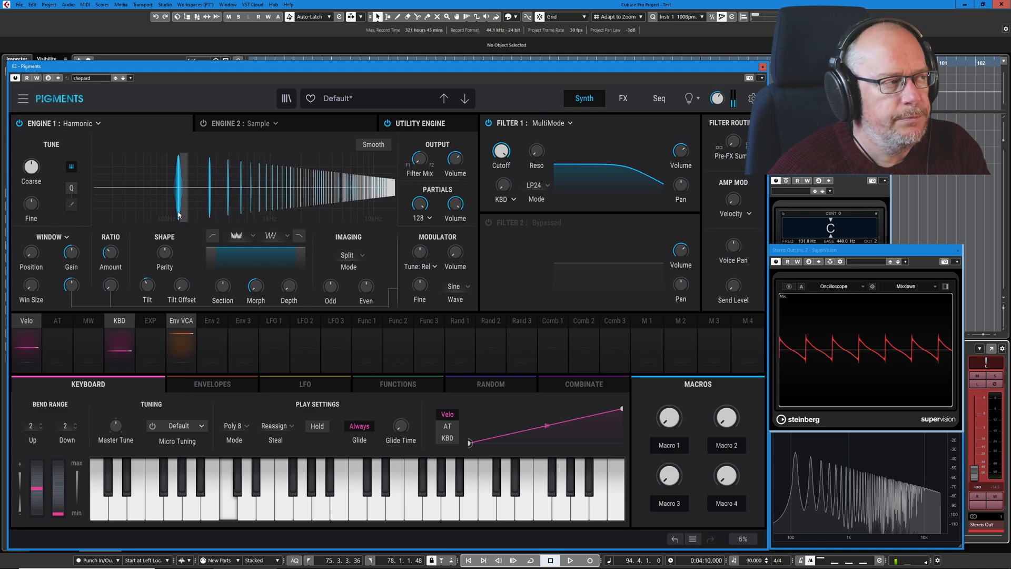
mouse_move(96, 210)
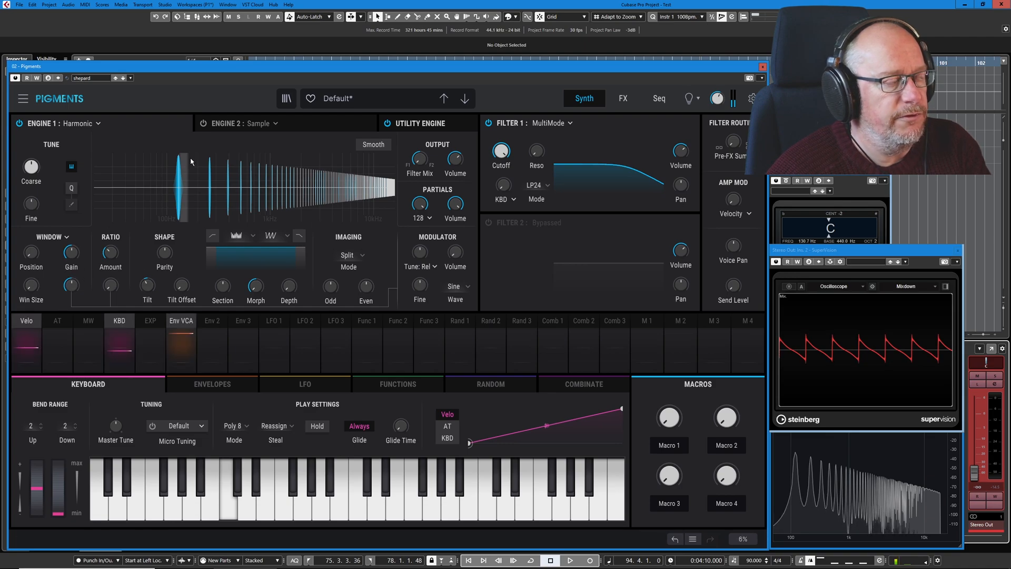
mouse_move(186, 139)
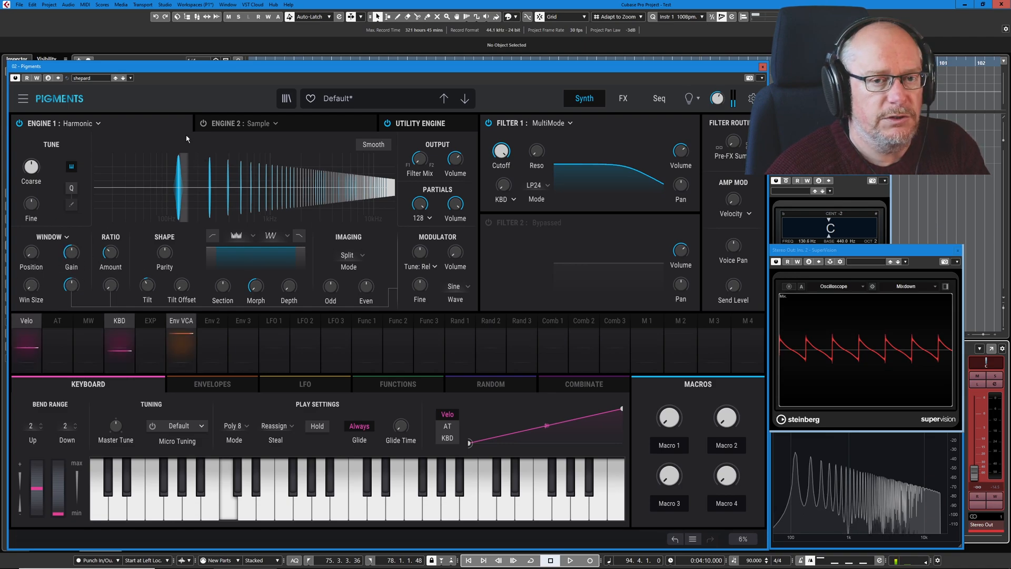
mouse_move(161, 159)
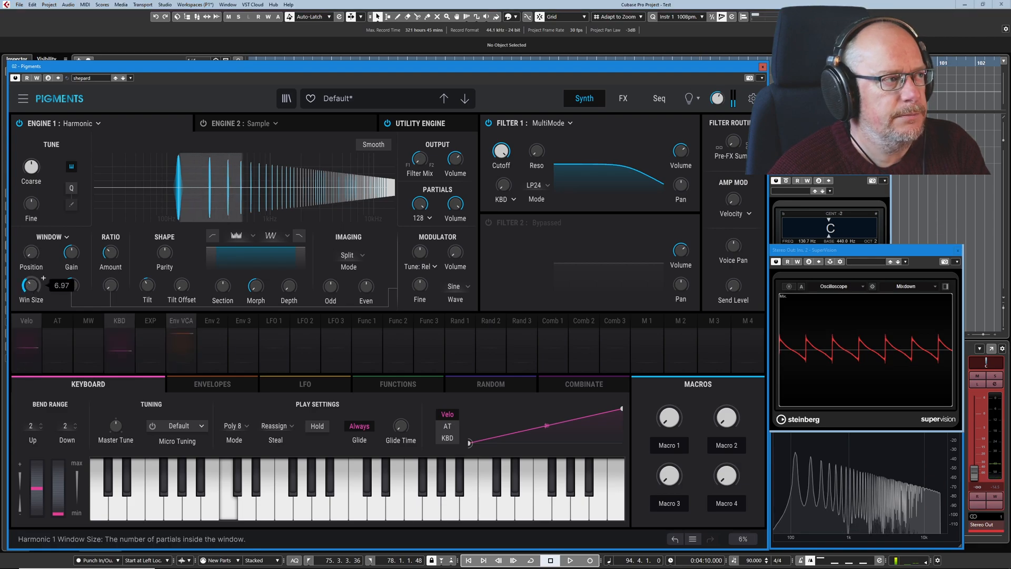
mouse_move(31, 252)
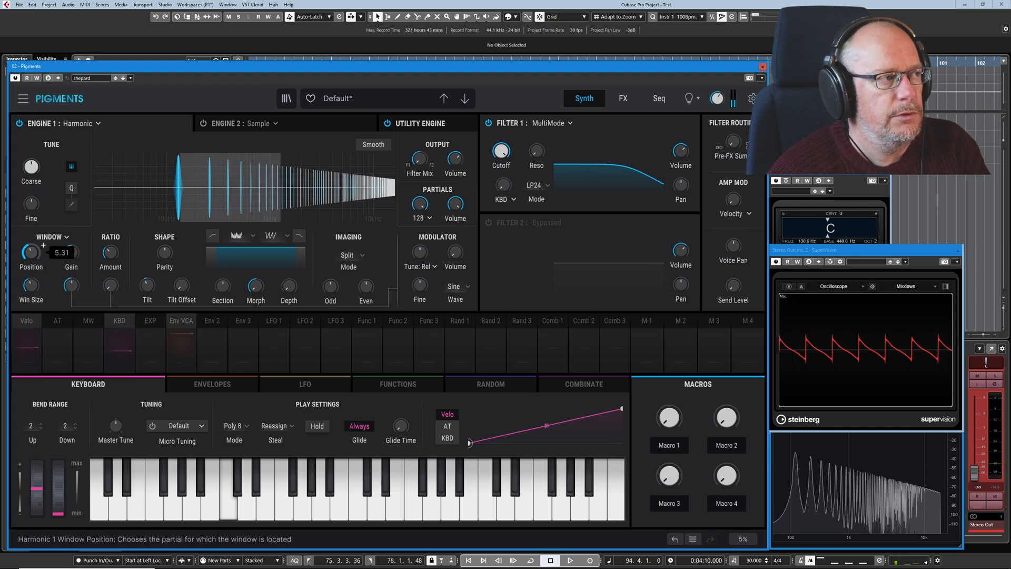
Cut the Window Gain of the partials to about -3.12 dB.
drag(31, 251, 30, 232)
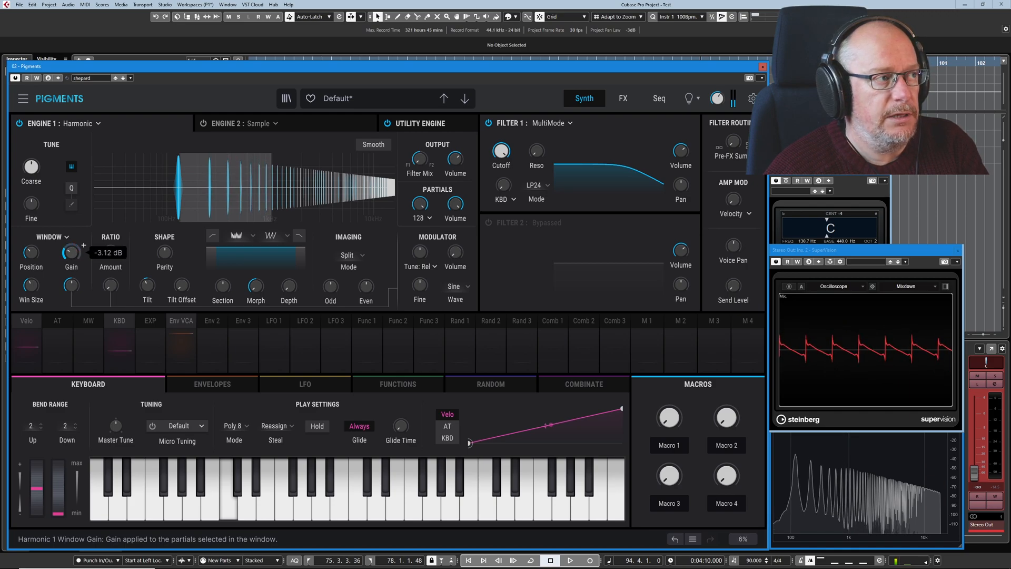
Apply about 0.144 of Window FM to the partials.
drag(71, 251, 71, 231)
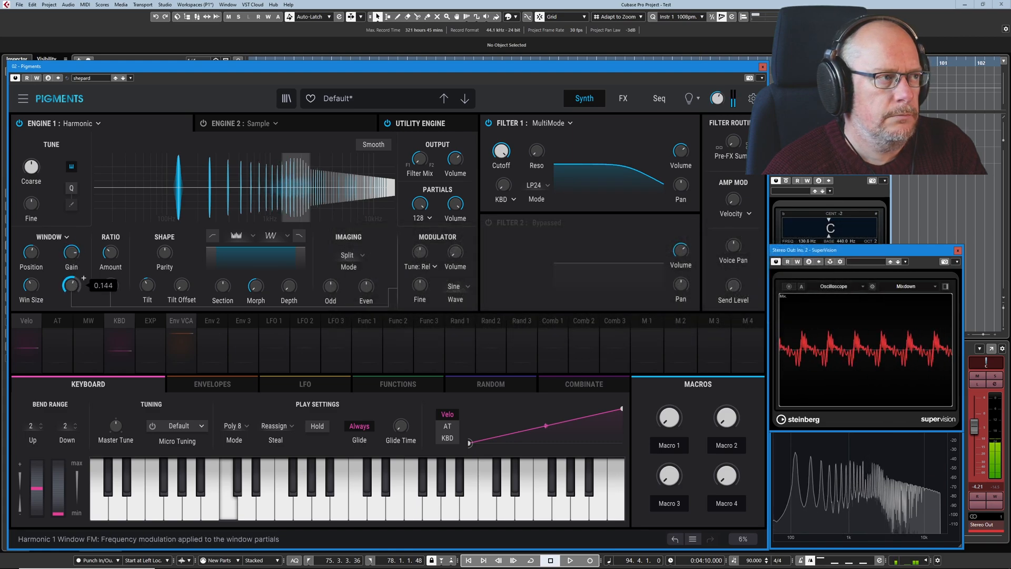
Push Window FM up through 0.3 to about 0.6.
drag(70, 251, 84, 239)
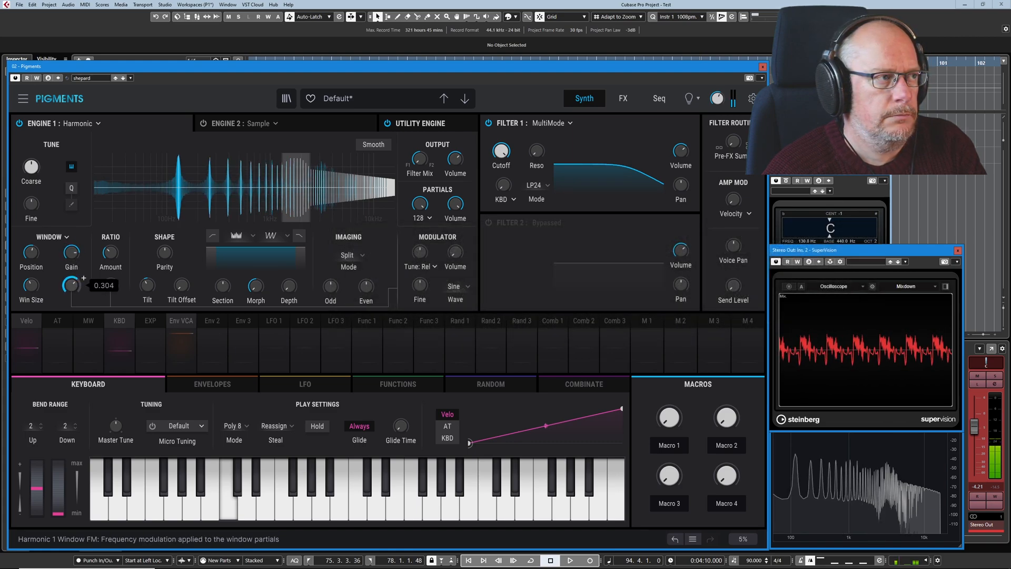
drag(70, 268, 73, 252)
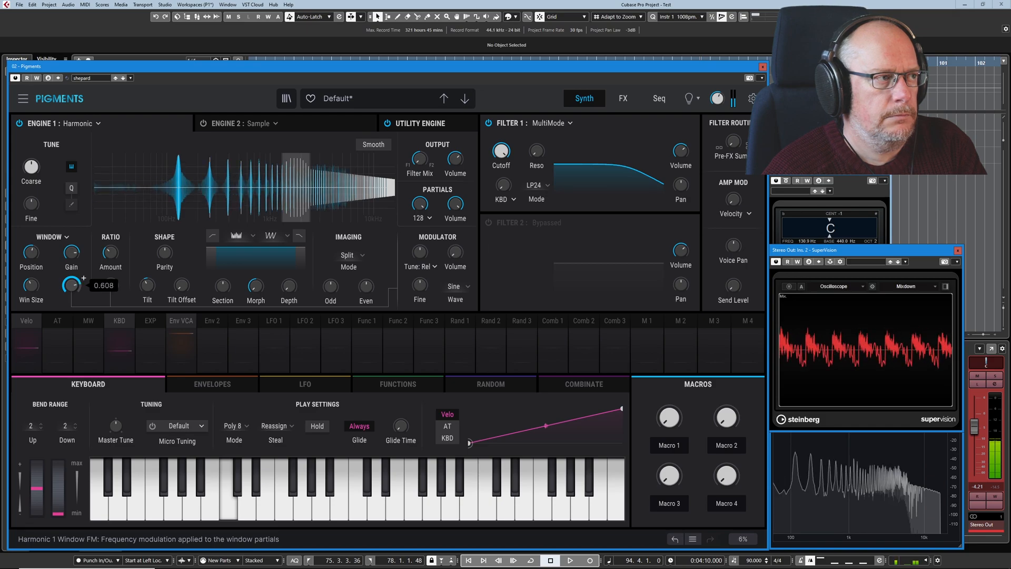
drag(71, 252, 71, 258)
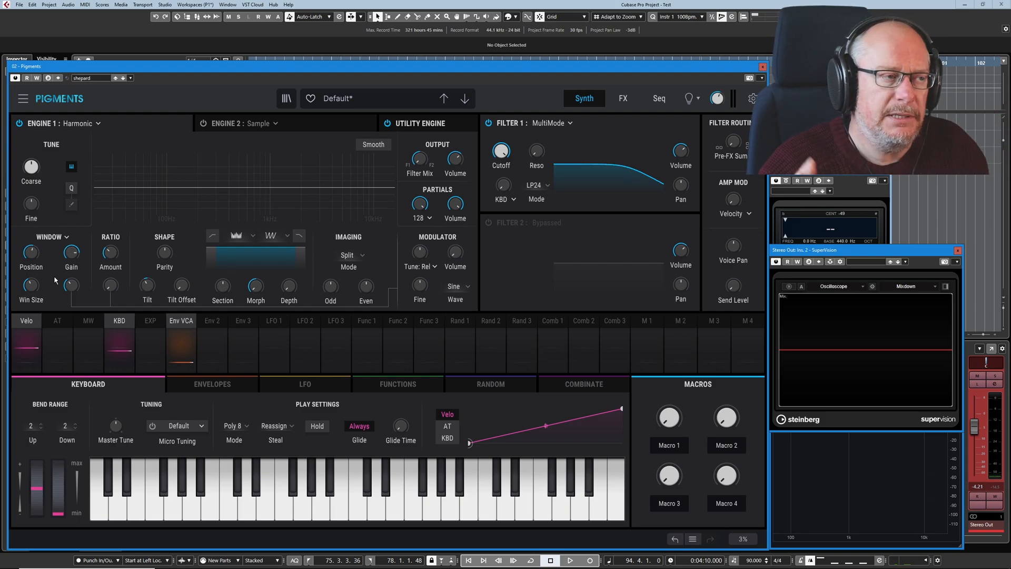
mouse_move(373, 145)
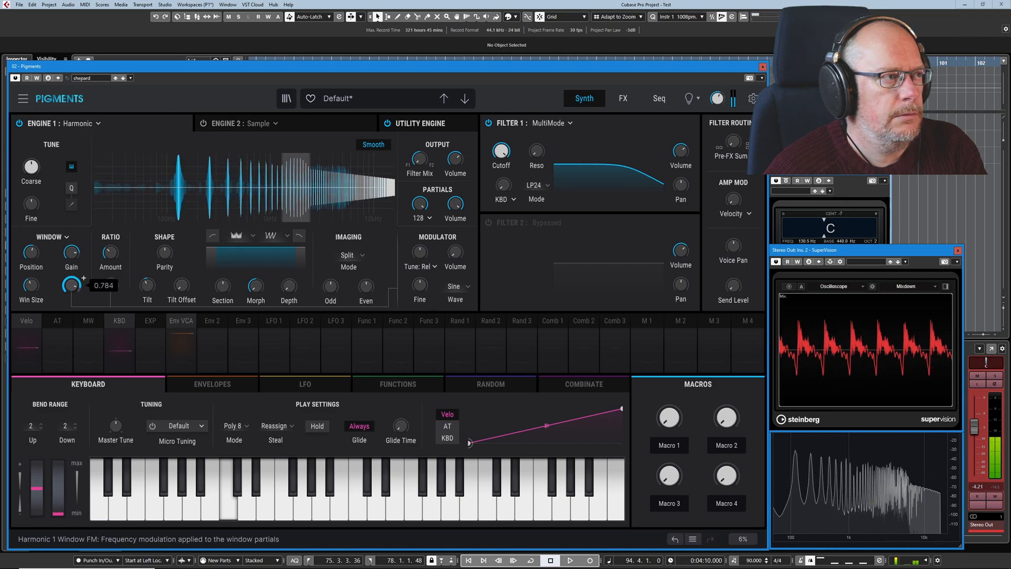
Readjust Window FM to about 0.78 with smoothed partials showing.
drag(70, 268, 70, 286)
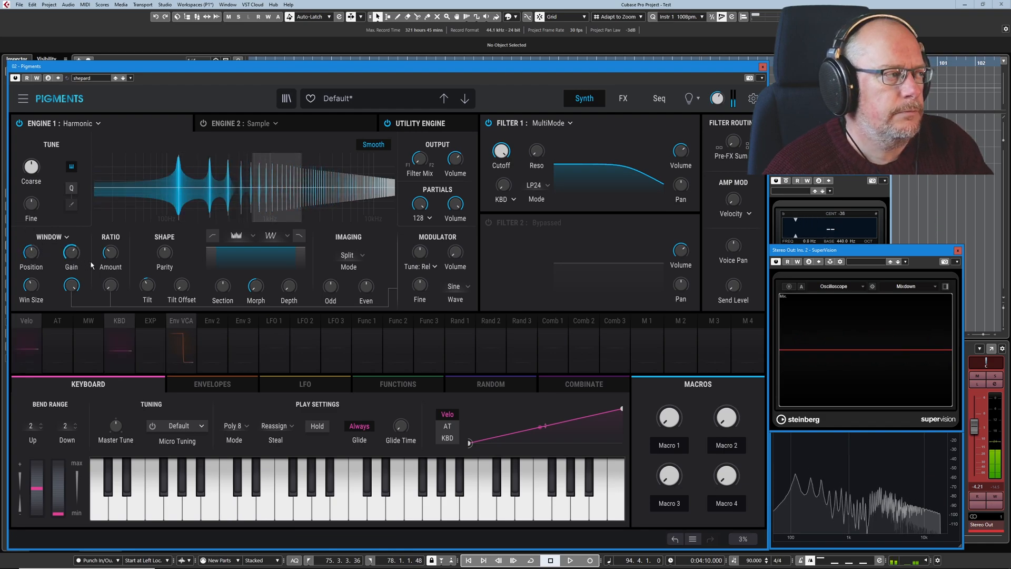
Set the partial modulation mode to Cluster.
click(54, 237)
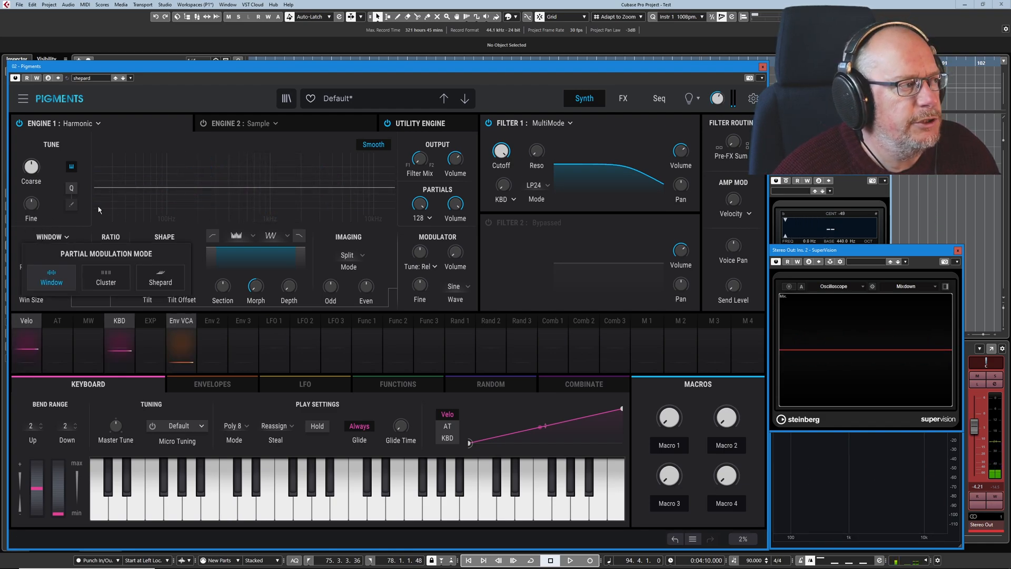
click(109, 283)
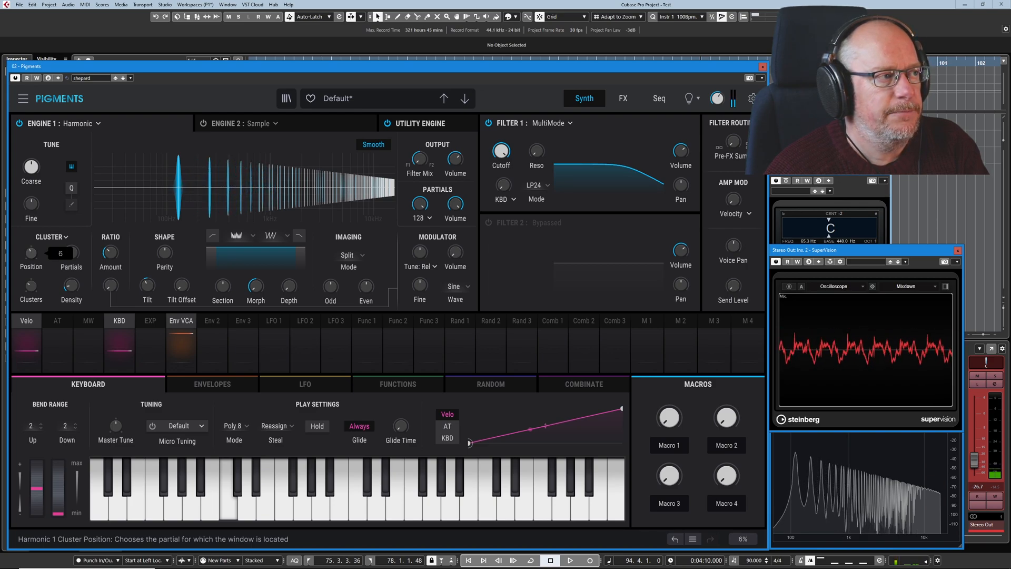
Set the partial modulation mode to Shepard, exposing Position, Gain, Win Size and Phi.
click(60, 252)
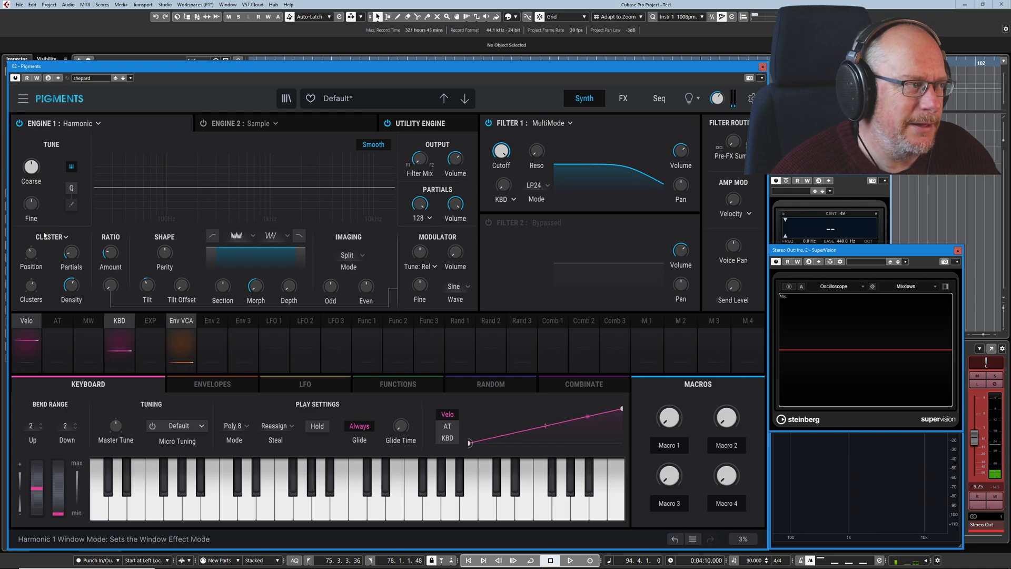
click(50, 237)
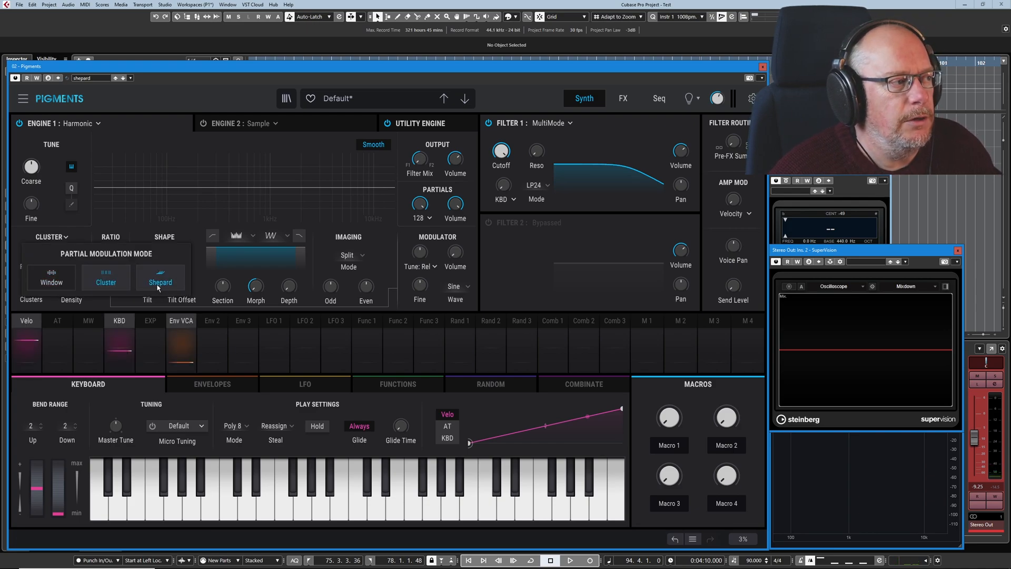
click(106, 277)
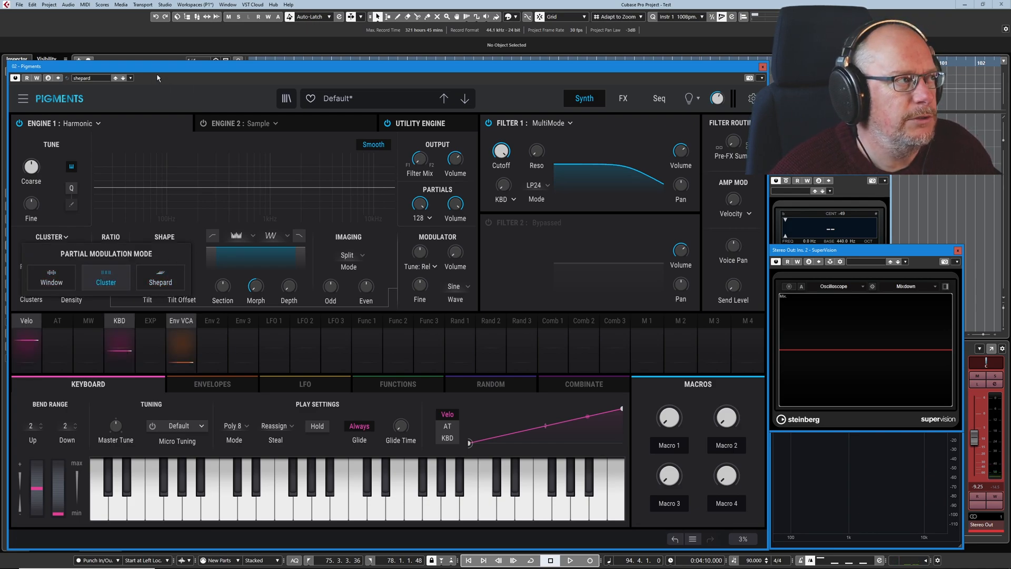
Dismiss the host's preset options menu.
click(130, 77)
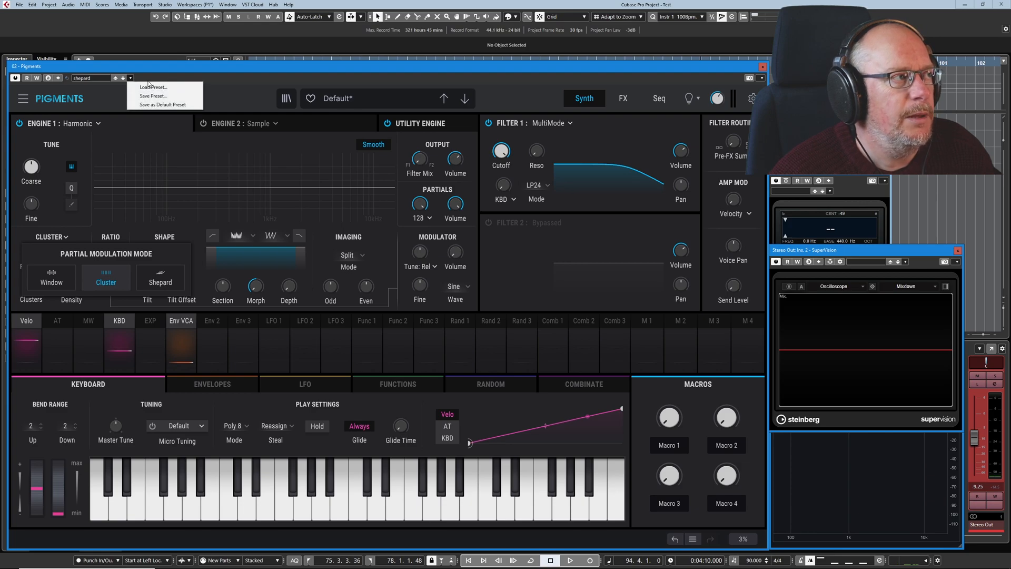
click(154, 88)
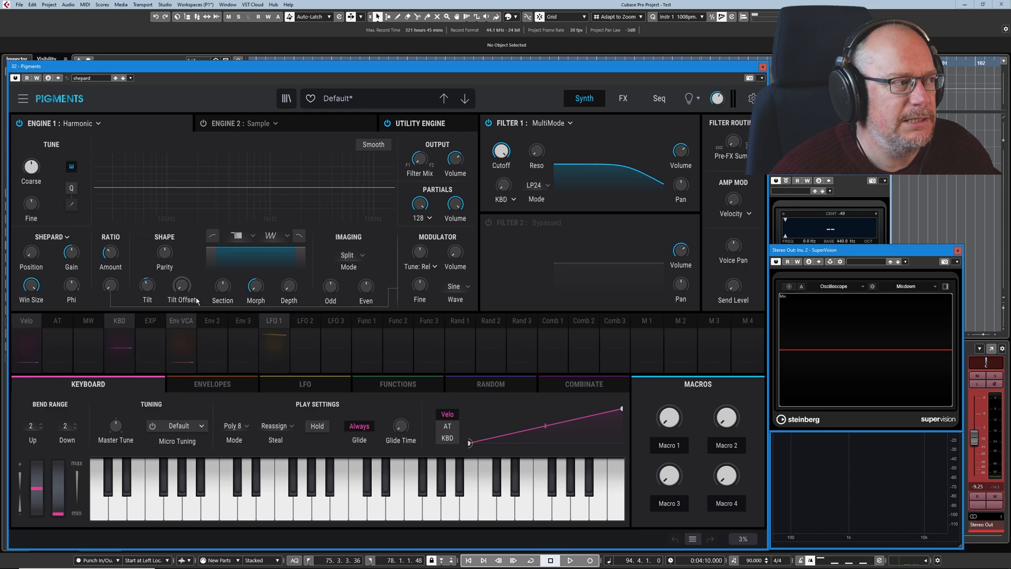
mouse_move(181, 286)
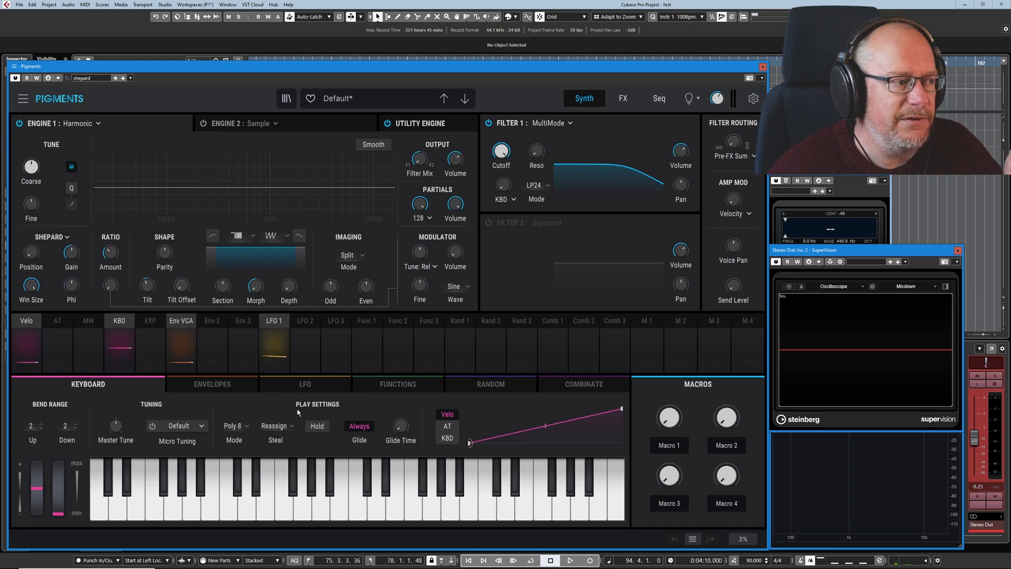
Route LFO 1 to the Shepard Phi knob with a modulation amount of 0.50.
click(304, 383)
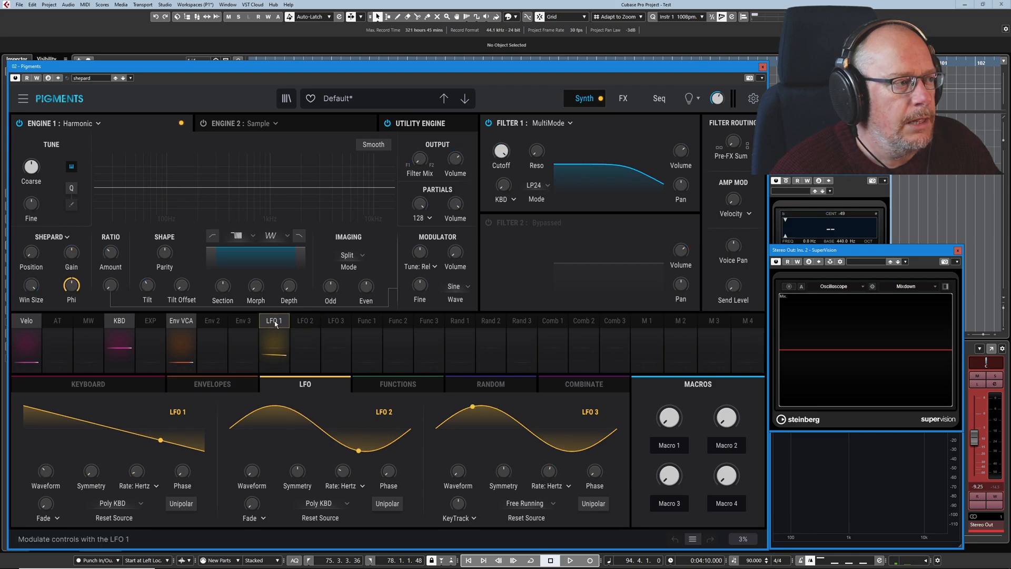
click(70, 287)
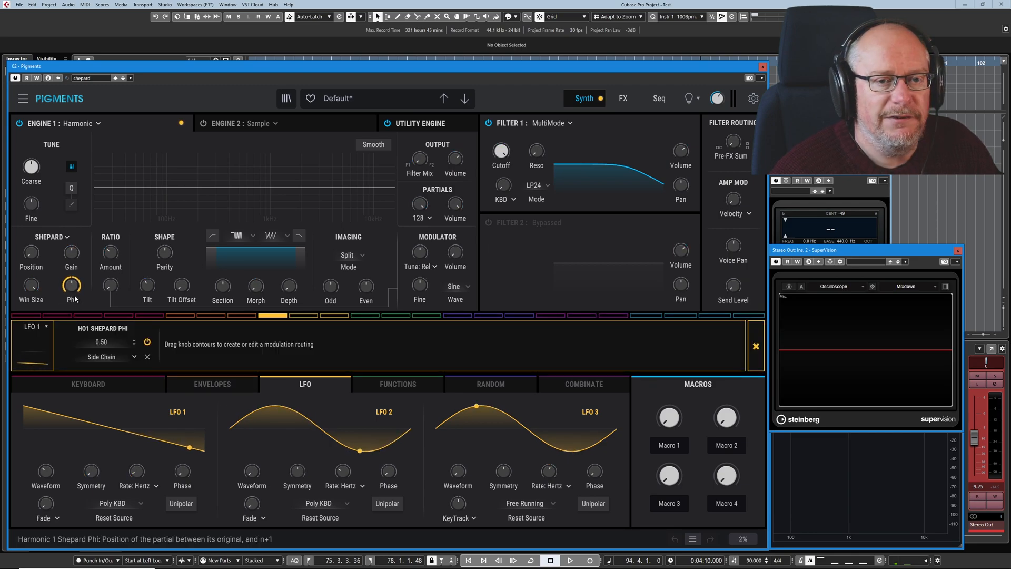